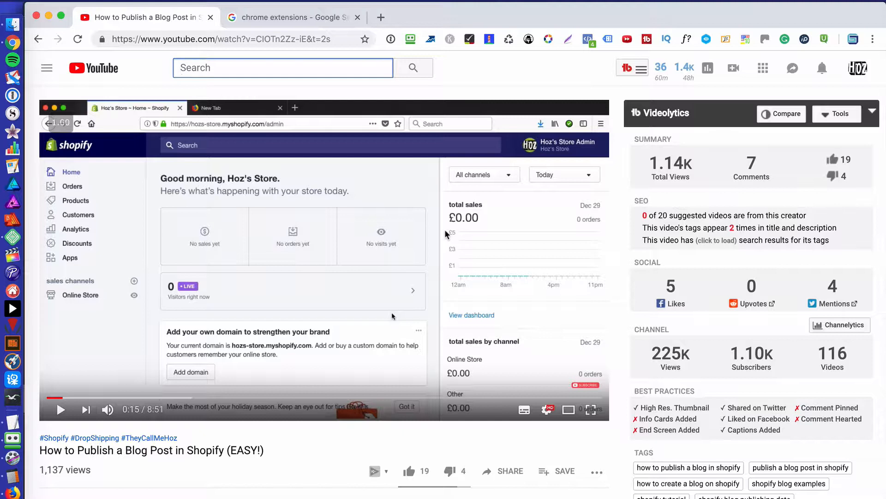
Step: Start playing the Shopify tutorial on YouTube
left_click(282, 67)
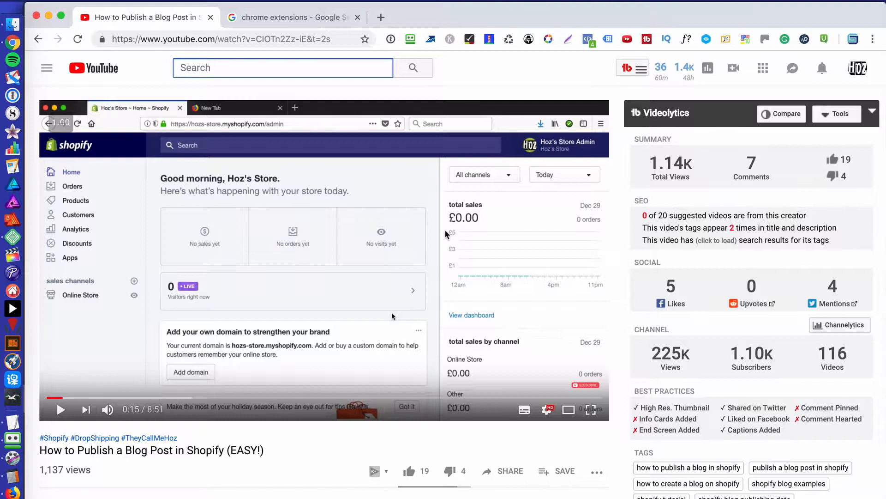
left_click(283, 67)
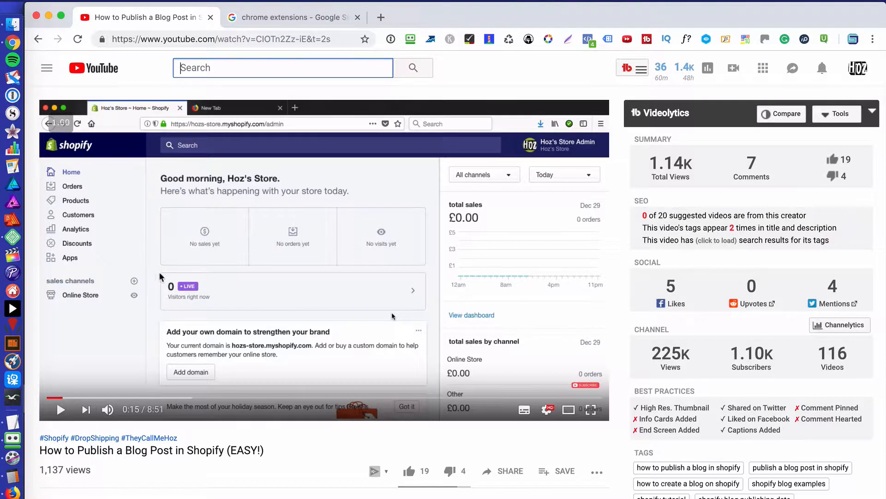
mouse_move(220, 266)
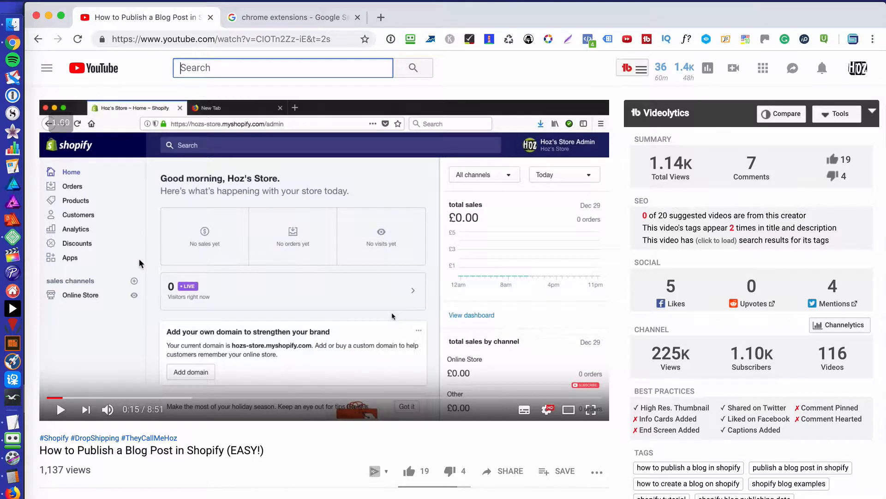
left_click(57, 122)
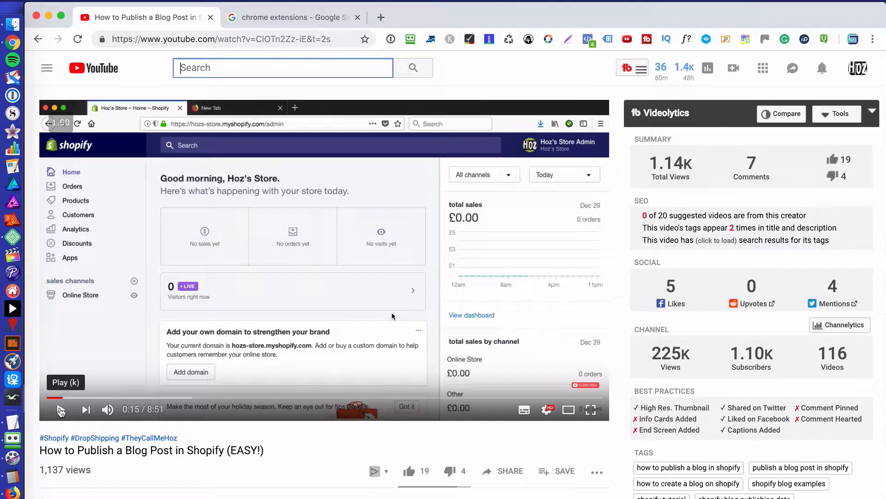
left_click(61, 408)
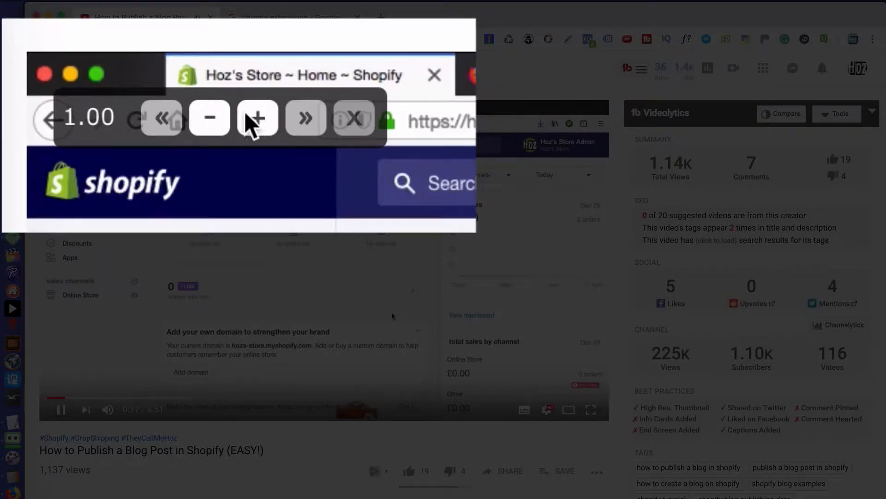
Step: Raise the playback speed to 2.00 with the overlay's +, then lower it below normal
left_click(257, 118)
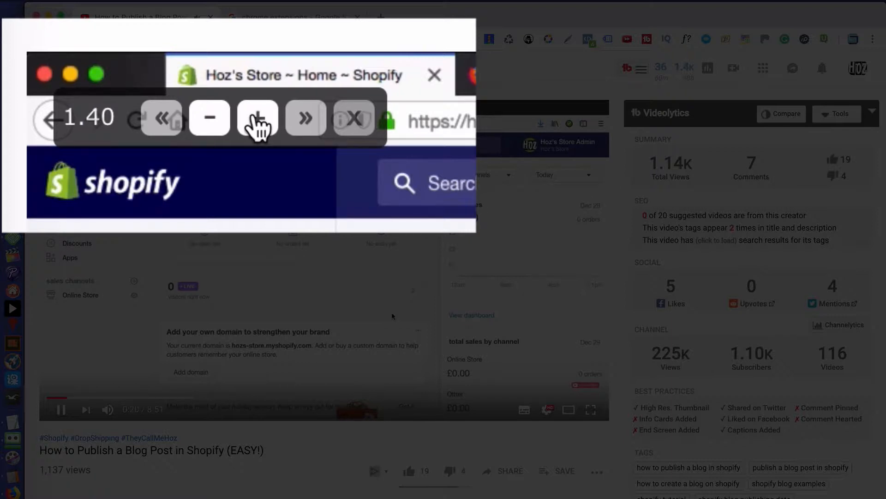
left_click(257, 118)
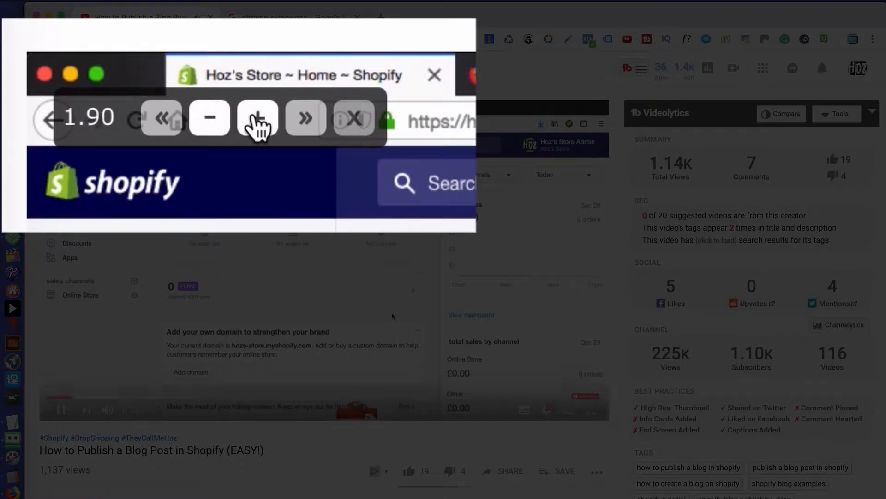
left_click(257, 117)
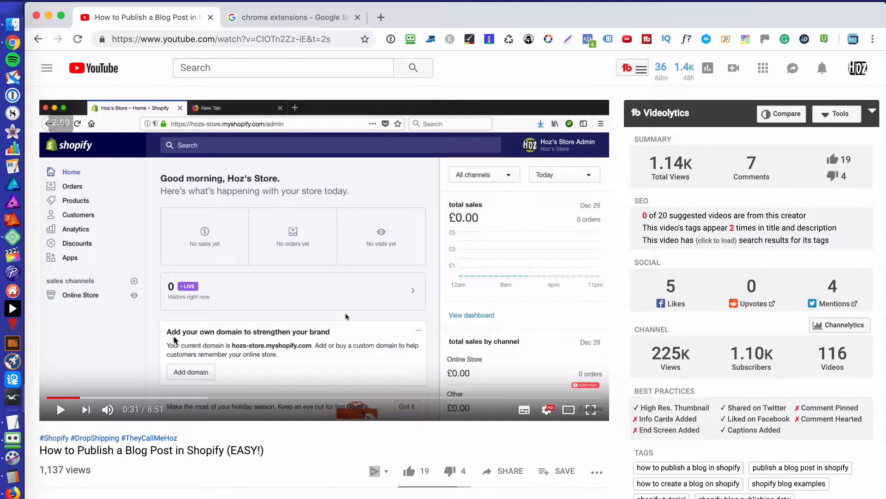
mouse_move(99, 309)
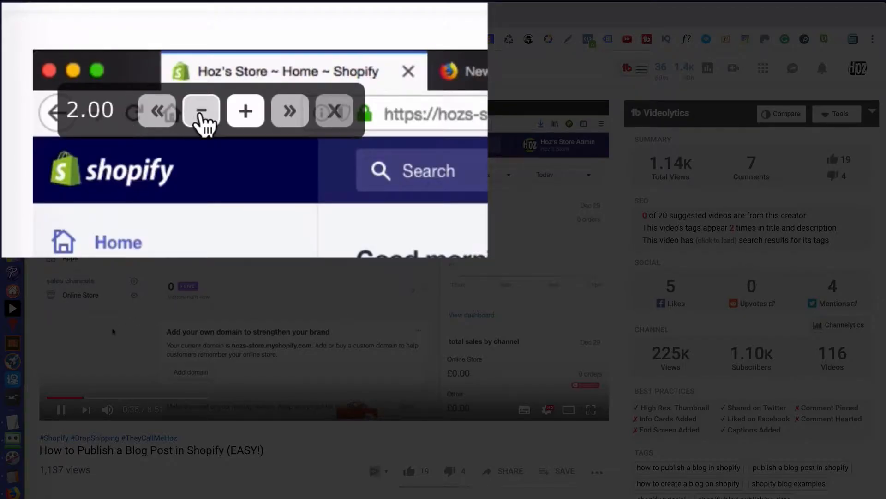
left_click(201, 110)
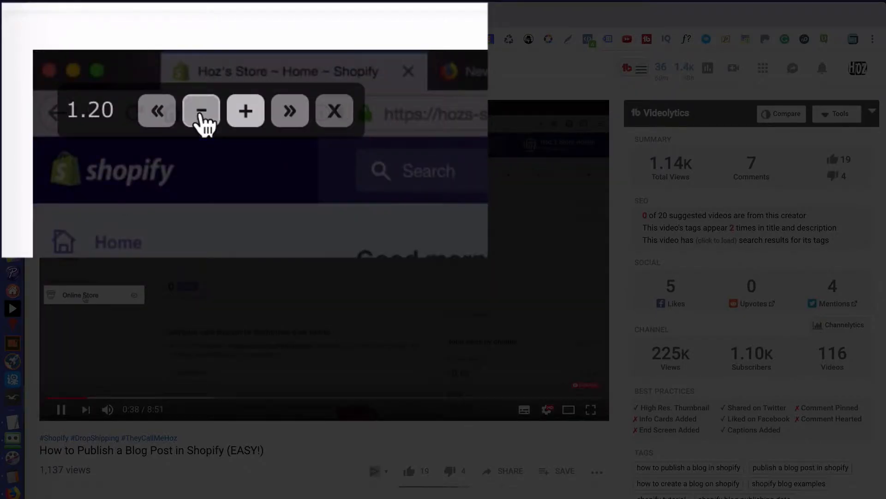
left_click(201, 110)
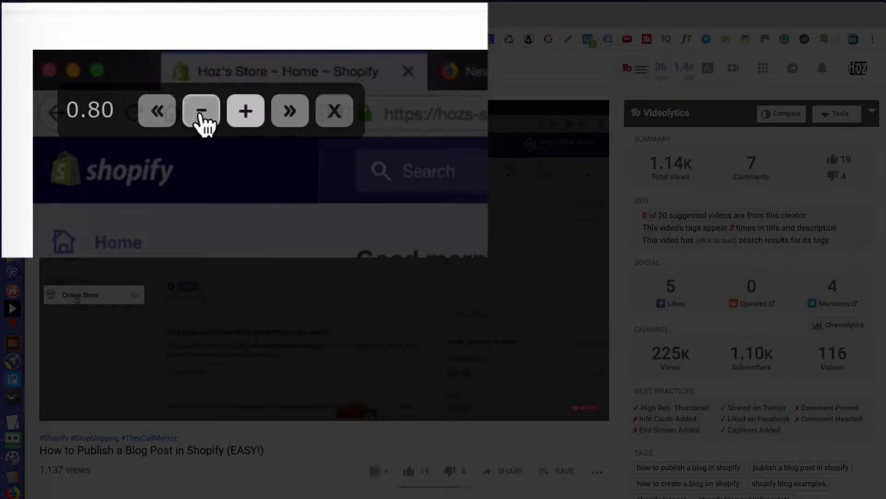
left_click(201, 111)
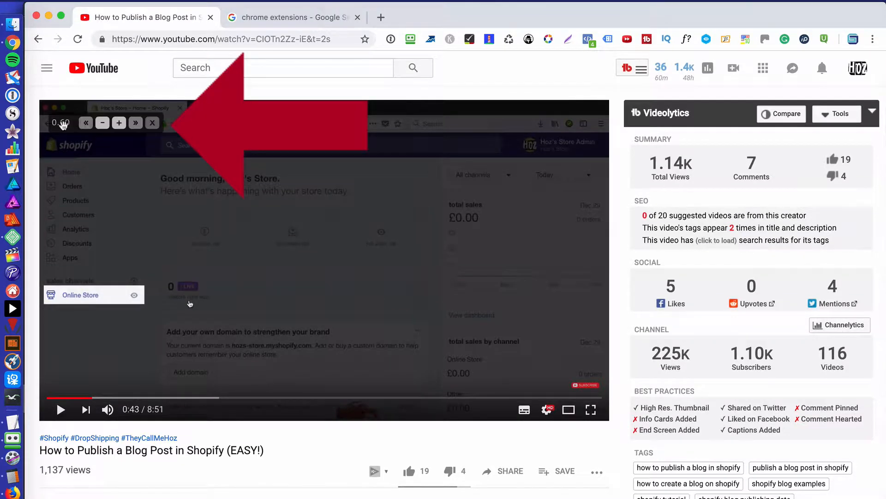
left_click(102, 123)
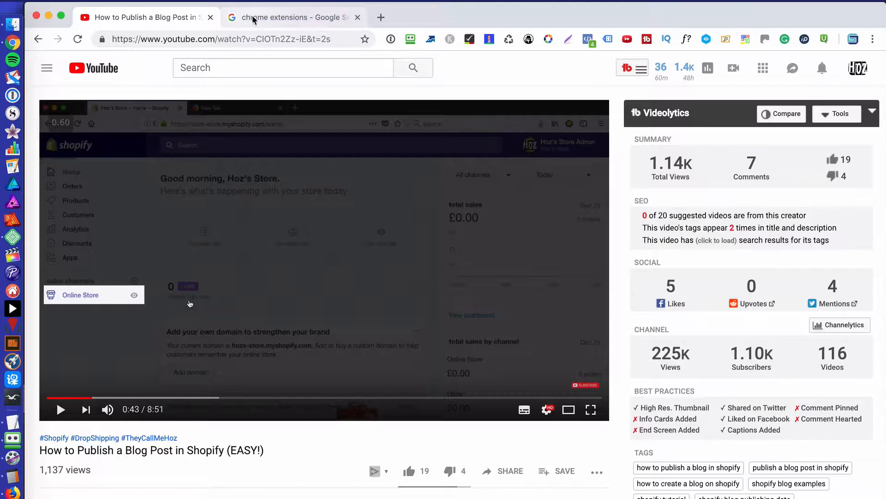
Step: Switch to the Google results tab for 'chrome extensions'
left_click(293, 17)
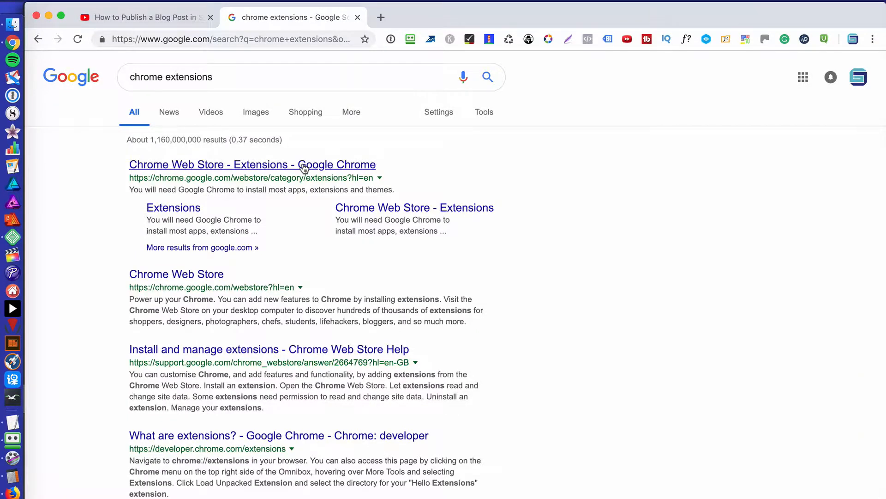
mouse_move(553, 289)
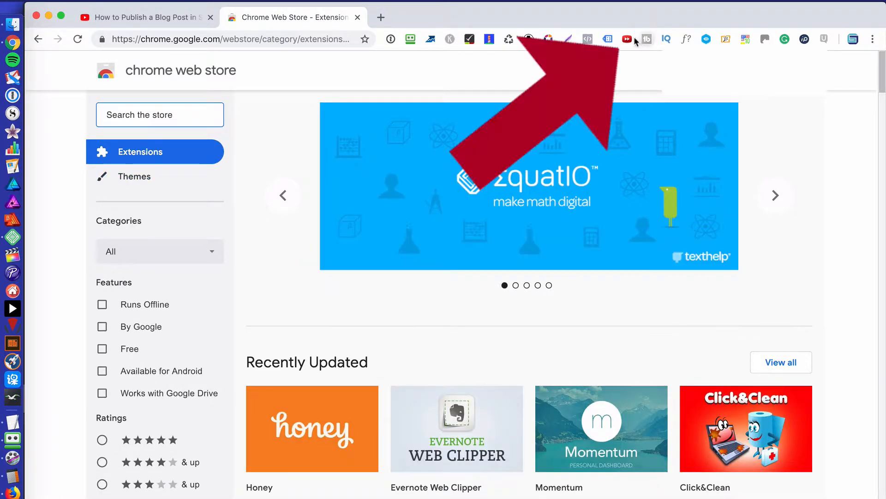
mouse_move(626, 39)
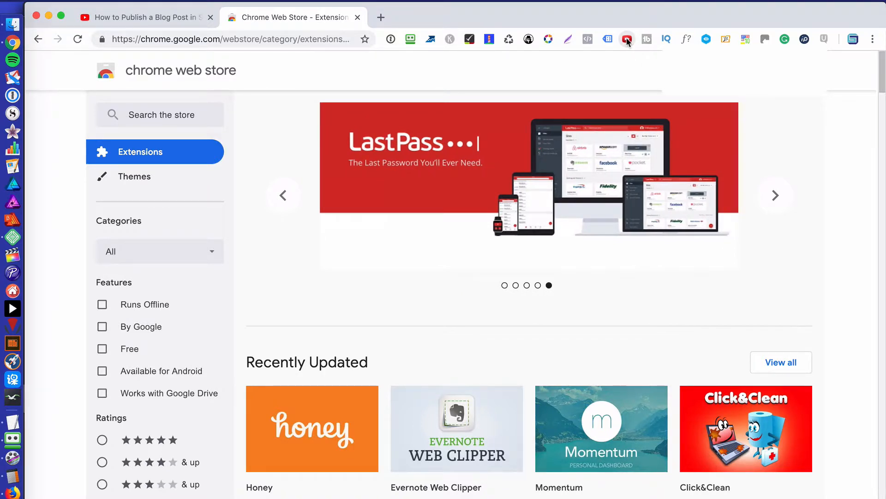
left_click(775, 195)
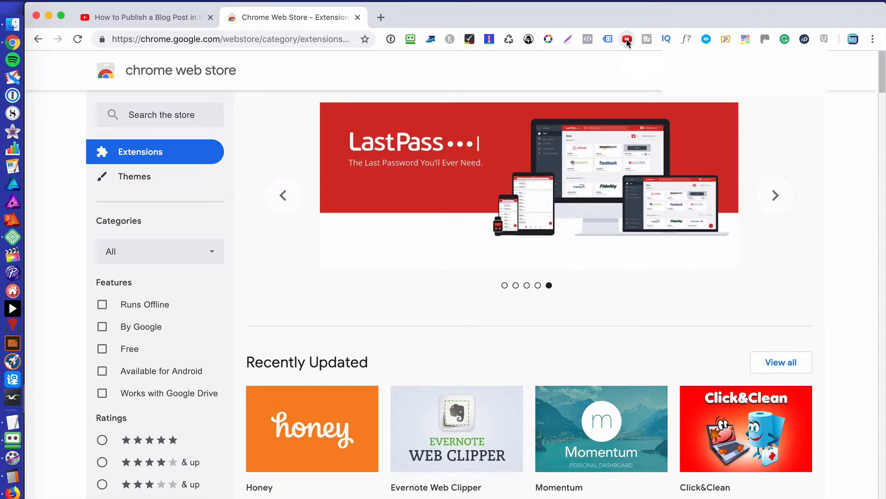
left_click(775, 195)
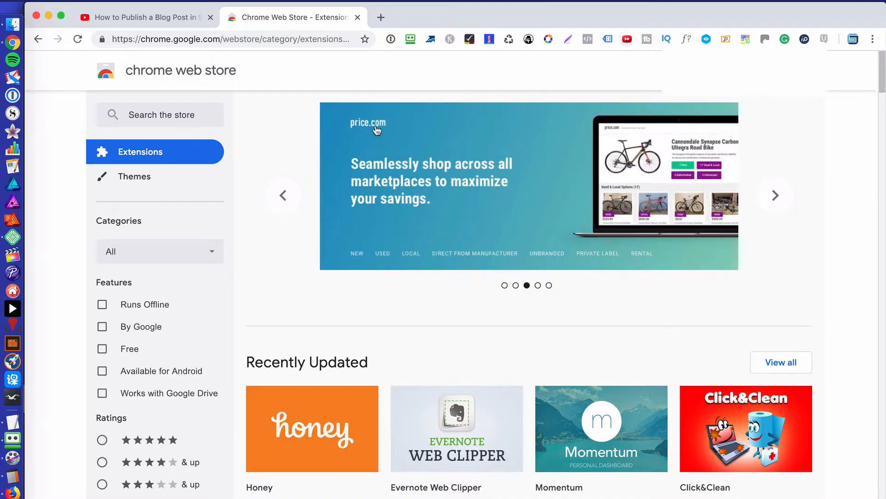
mouse_move(283, 150)
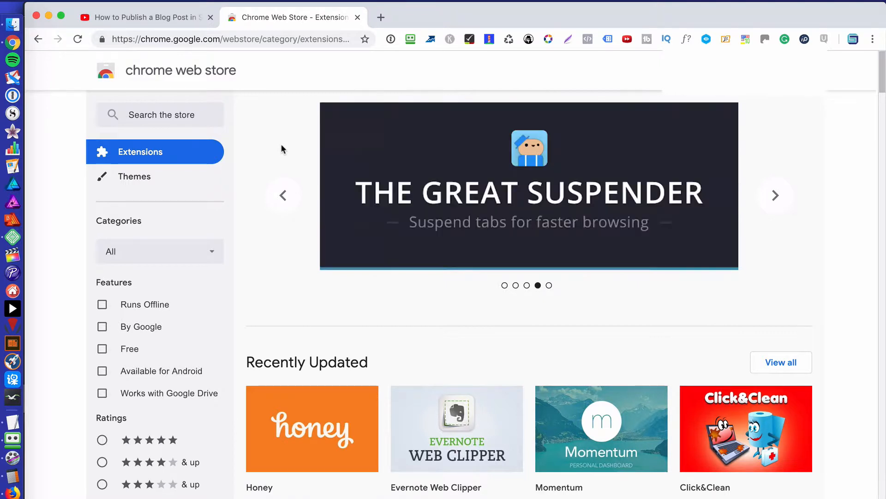
Step: Enter 'video speed' in the Chrome Web Store search box
left_click(161, 115)
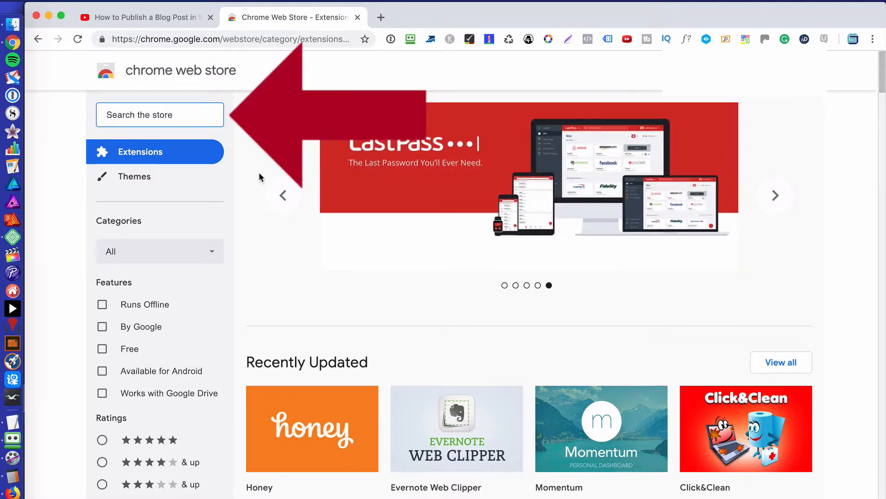
type("video")
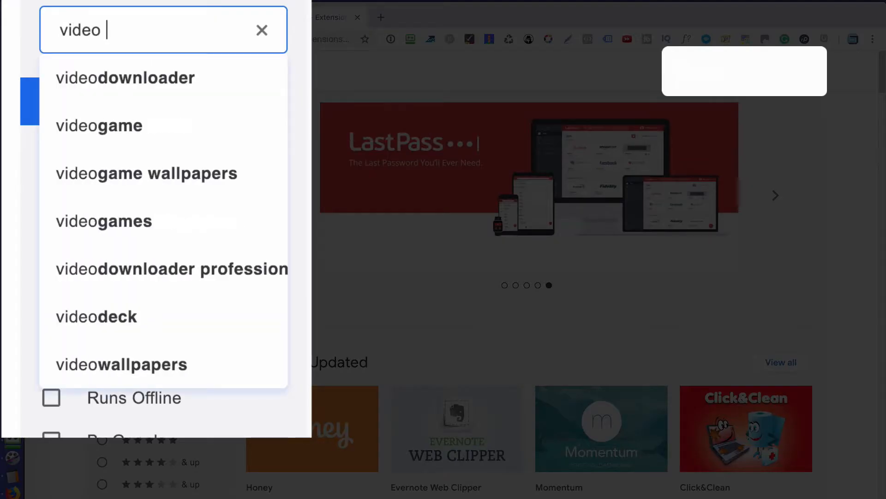
type("speed")
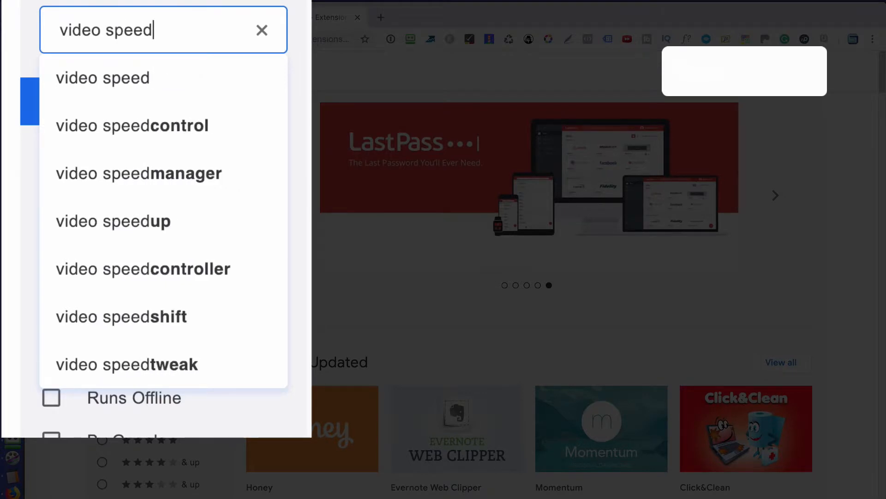
mouse_move(175, 221)
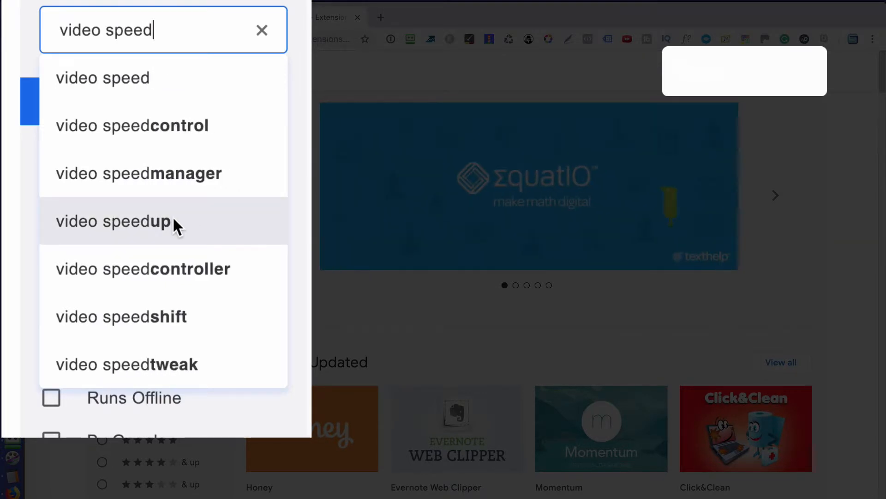
mouse_move(136, 234)
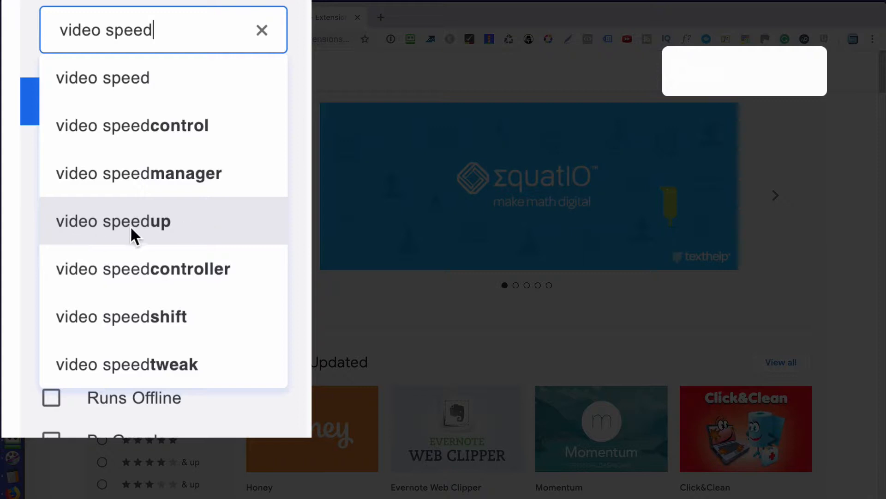
mouse_move(219, 144)
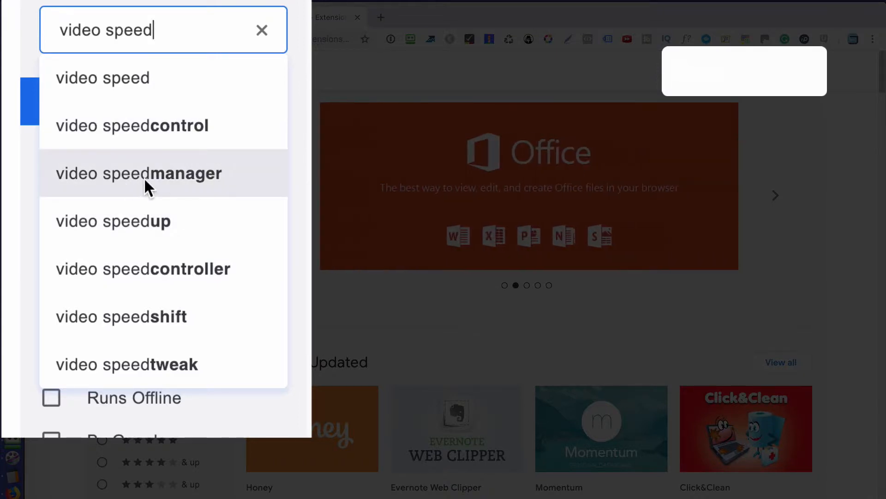
mouse_move(249, 277)
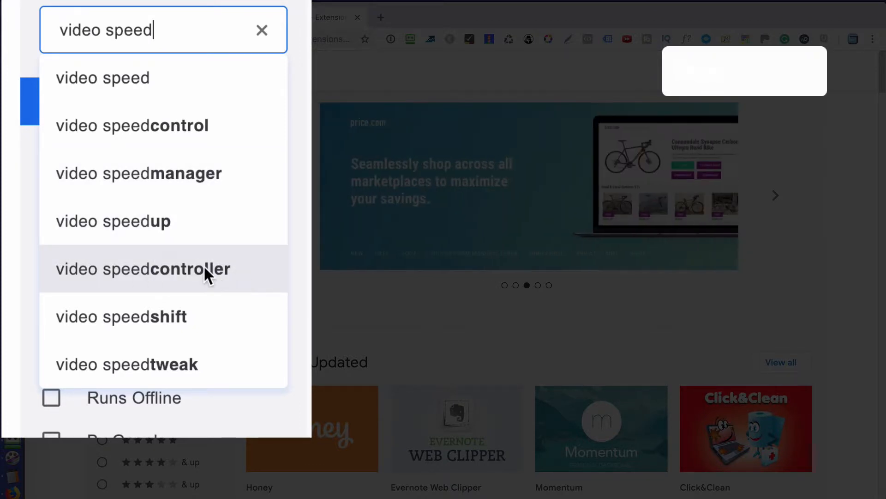
Step: Choose the 'video speedcontroller' suggestion to list matching extensions
left_click(141, 269)
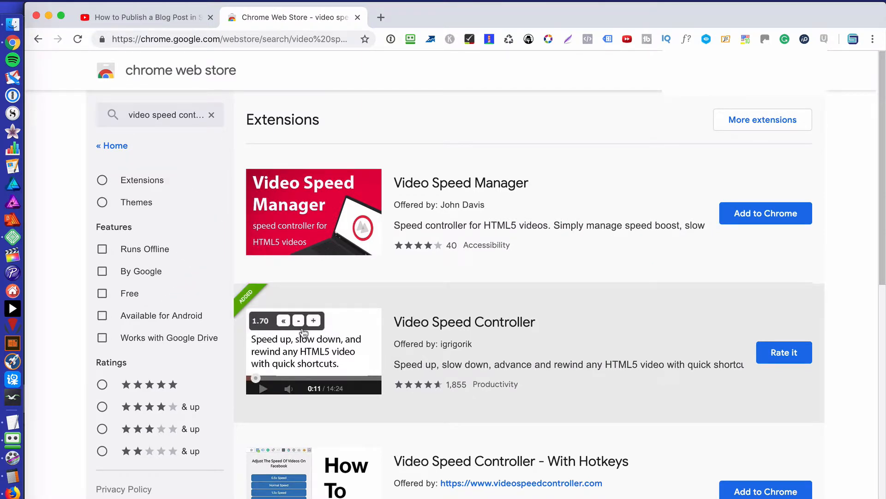
mouse_move(794, 373)
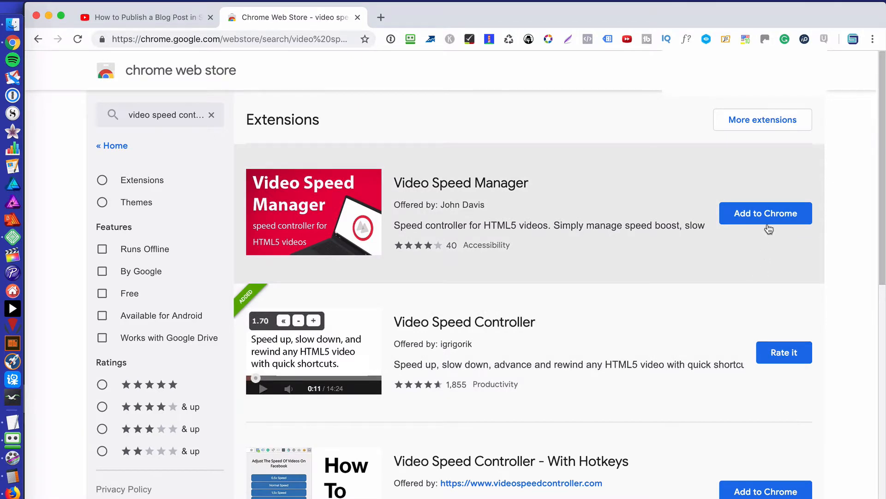
mouse_move(705, 281)
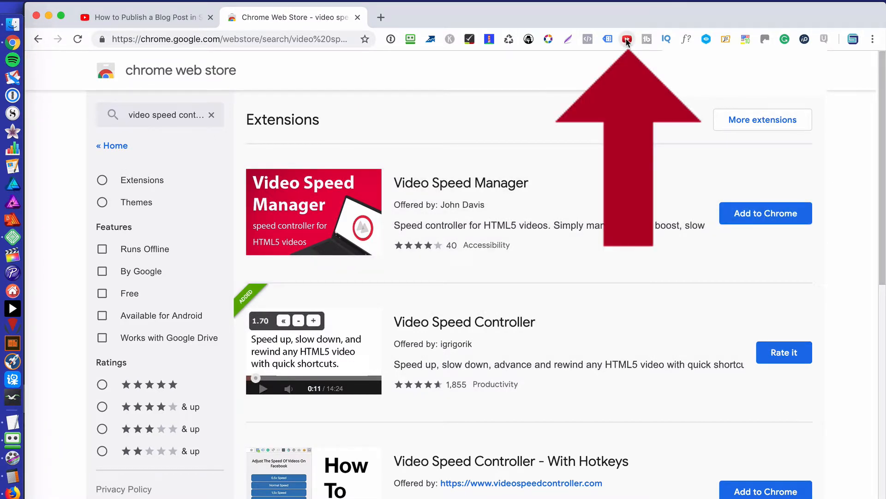
mouse_move(627, 39)
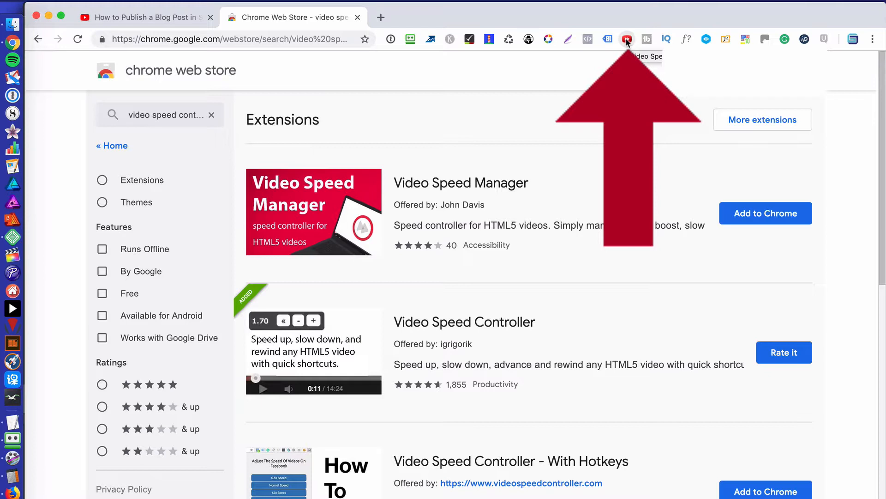
Step: Open the Video Speed Controller settings from its toolbar icon
left_click(627, 39)
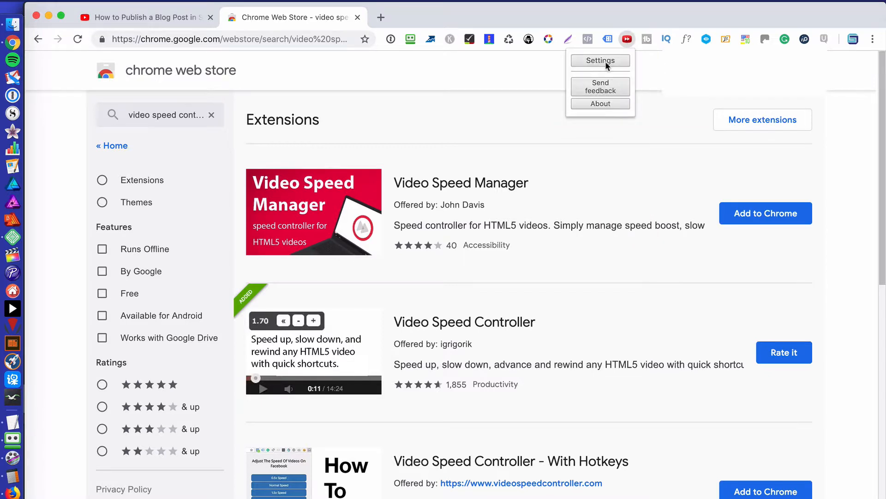
left_click(600, 61)
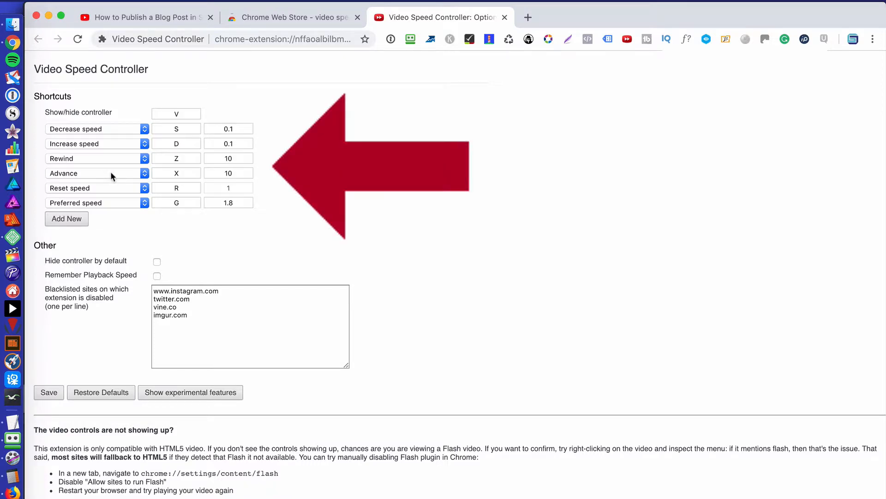
mouse_move(356, 220)
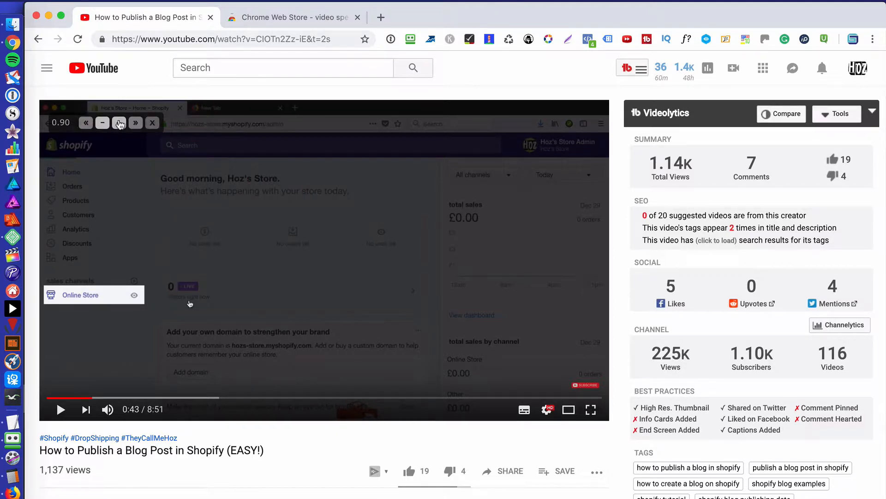
Step: Adjust the Shopify video's speed with the Video Speed Controller overlay
left_click(118, 123)
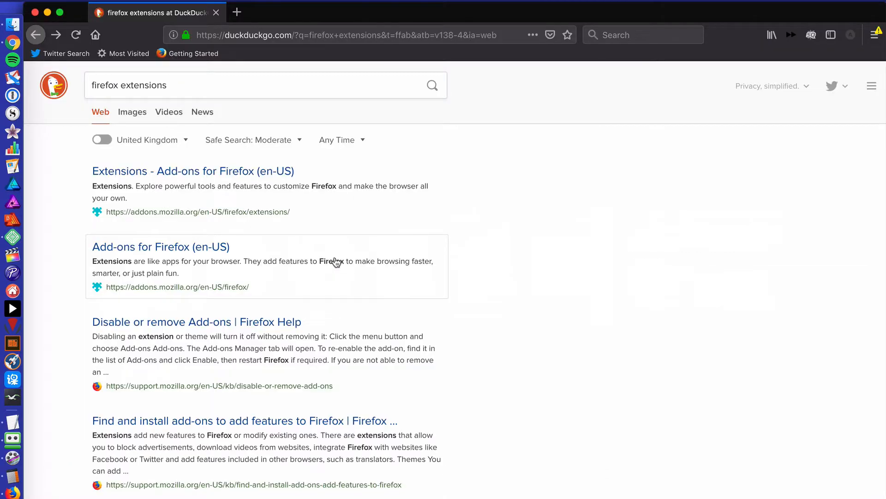
Step: Open the 'Extensions - Add-ons for Firefox' result from DuckDuckGo
left_click(188, 85)
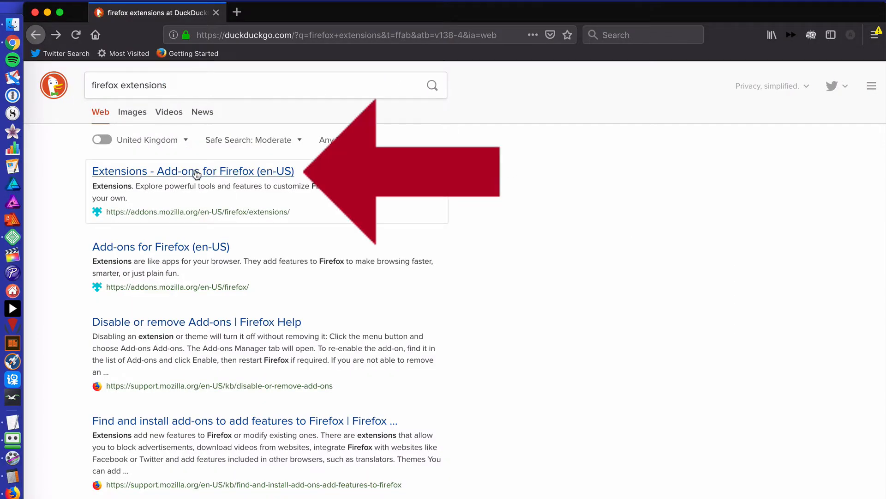
left_click(193, 171)
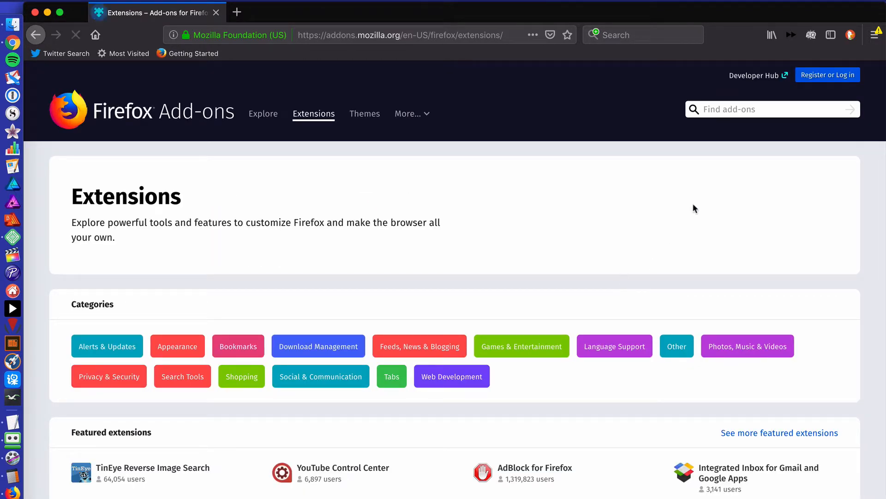
Step: Search Firefox Add-ons for 'video speed' and open Video Speed Controller
left_click(772, 109)
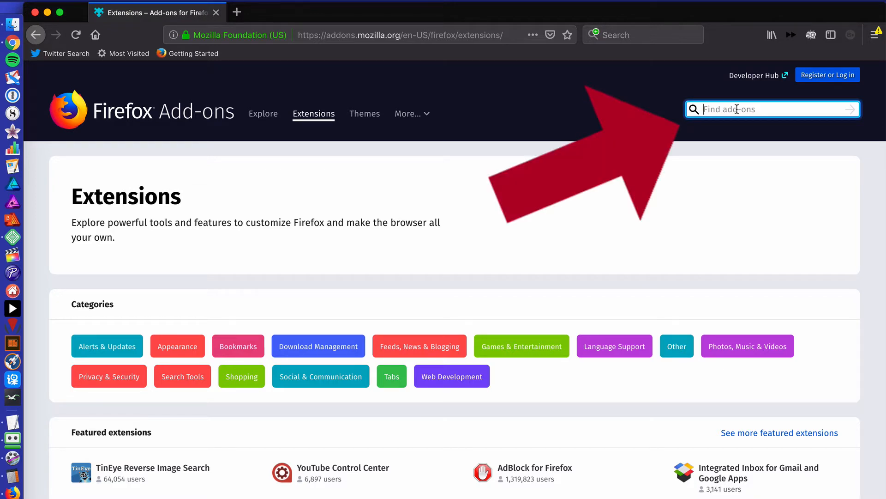
type("video spee")
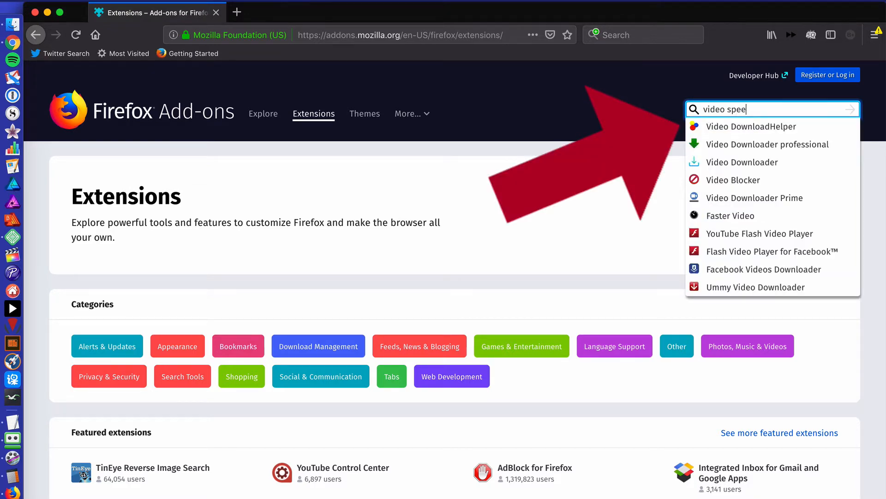
type("d")
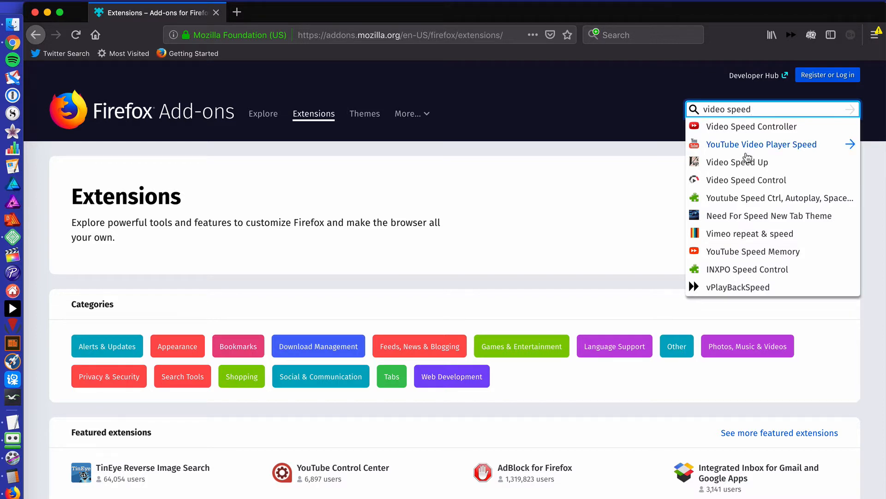
mouse_move(752, 126)
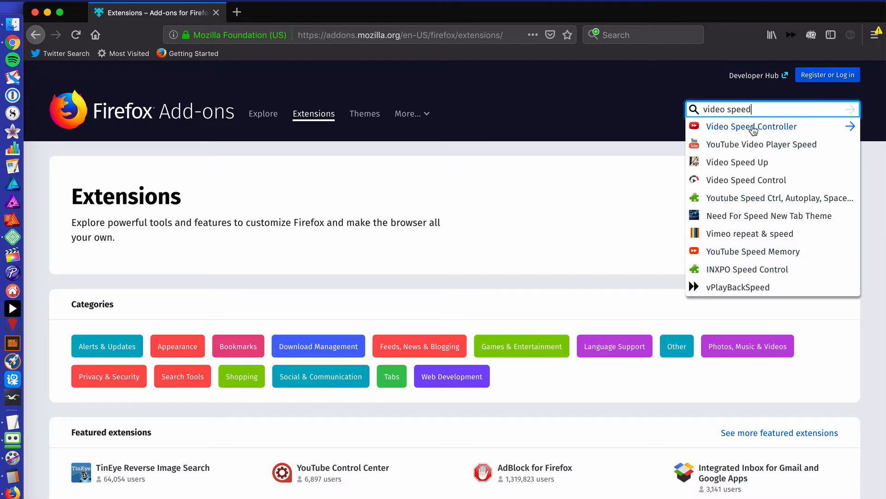
mouse_move(751, 129)
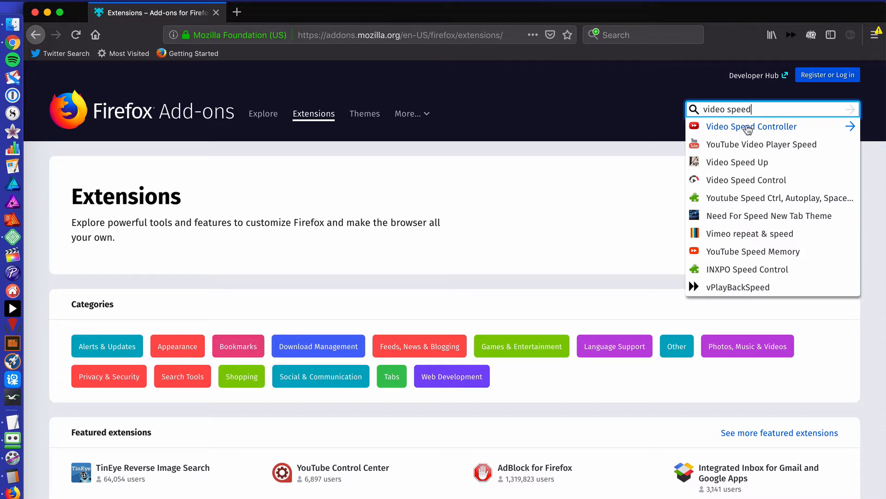
left_click(751, 126)
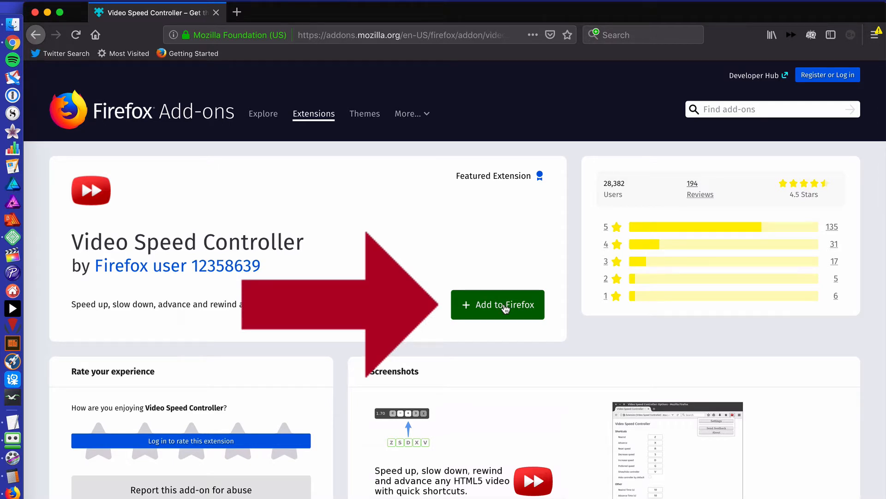
Step: Add Video Speed Controller to Firefox, granting permissions and dismissing the notice
left_click(497, 304)
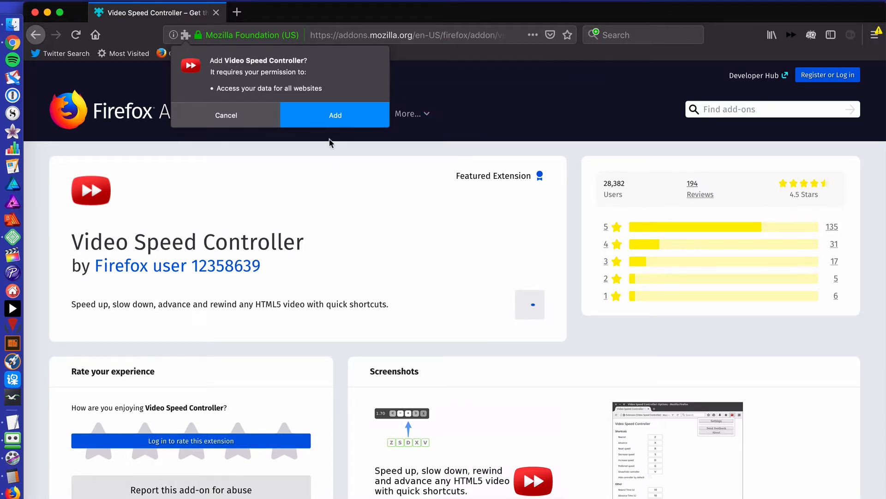
left_click(226, 115)
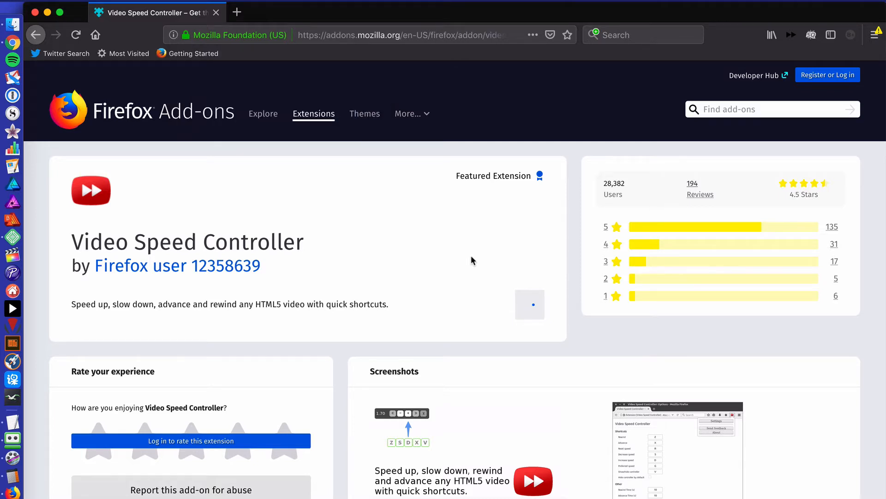
left_click(509, 304)
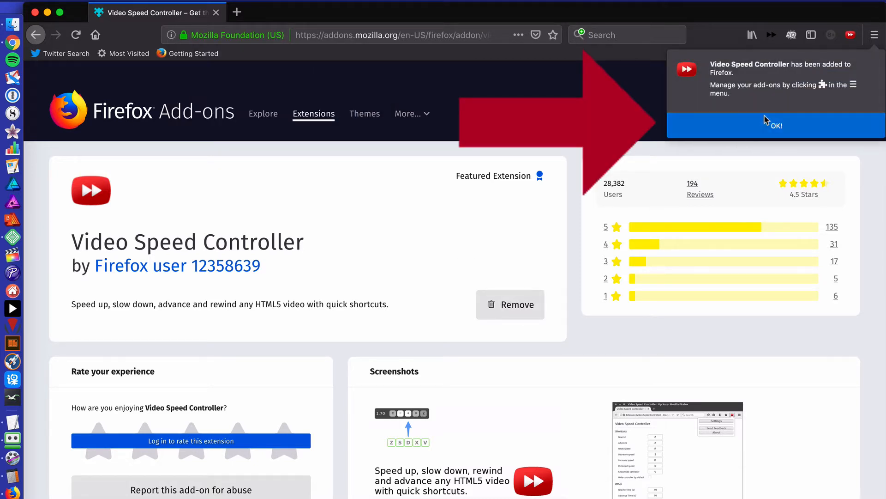
left_click(775, 125)
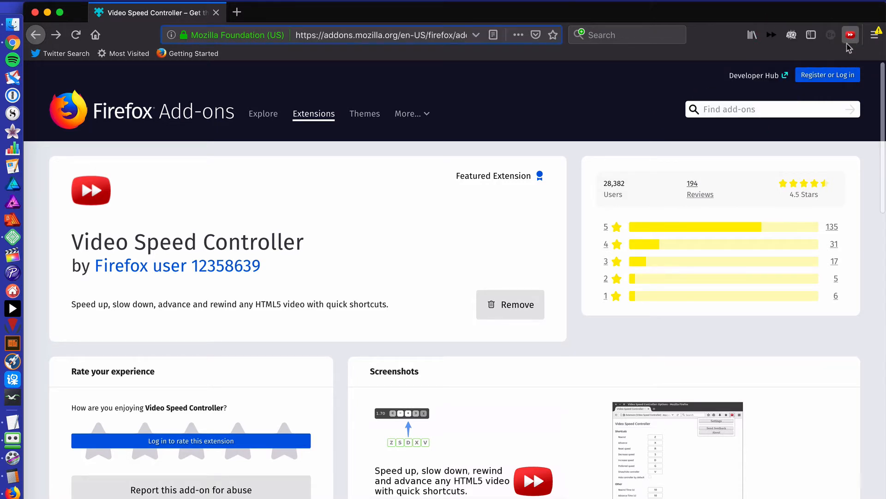
mouse_move(553, 133)
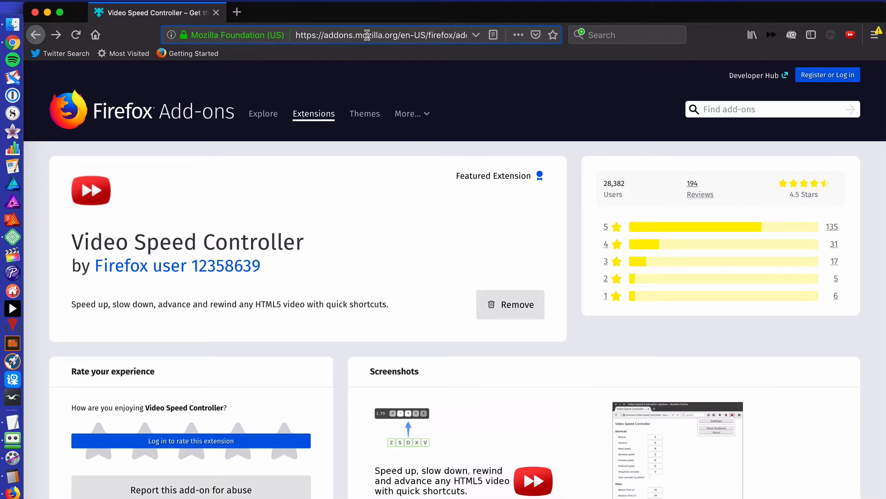
Step: Go to youtube.com and open the trending penalties challenge video
type("youtube.com")
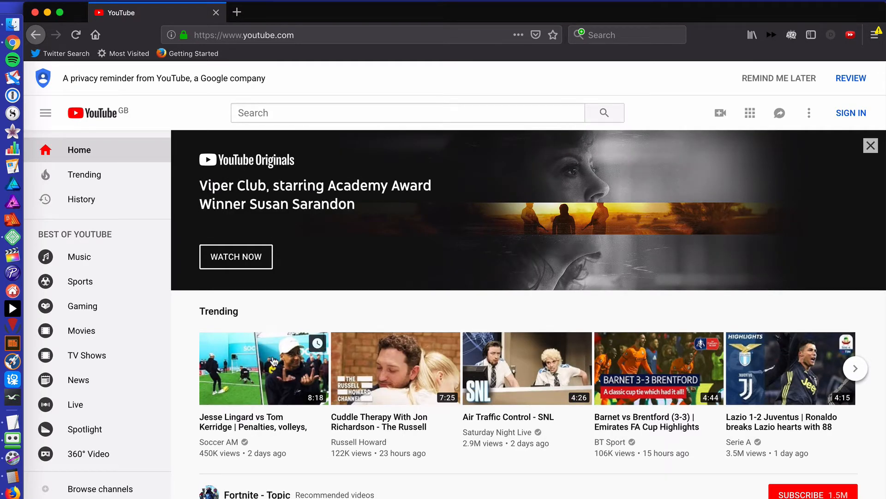
left_click(263, 368)
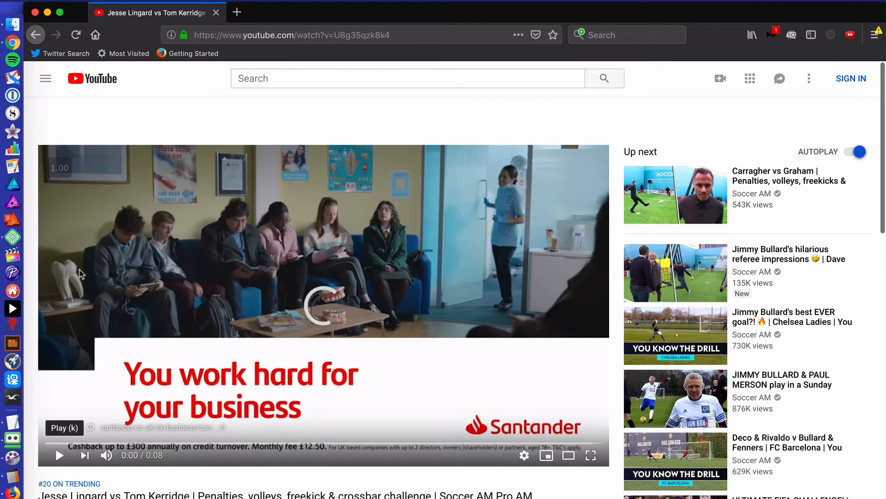